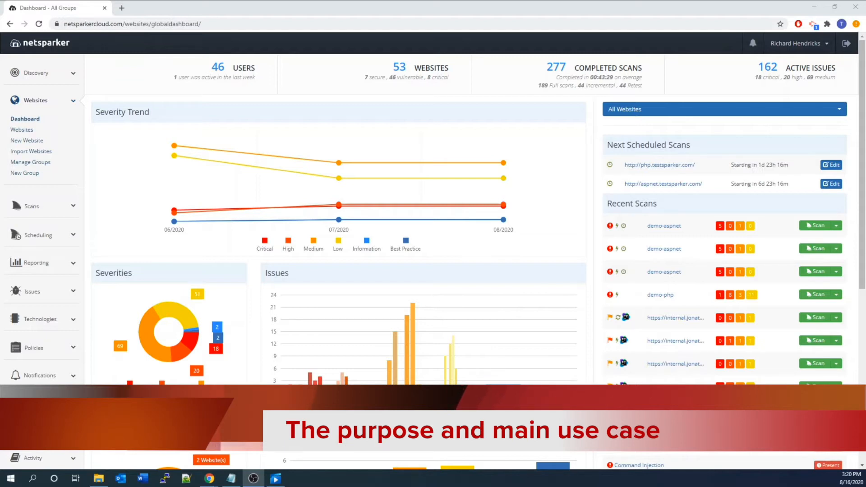
Browse the Discovered Websites table, then head to the Application and Service Discovery Settings.
scroll(down, 3)
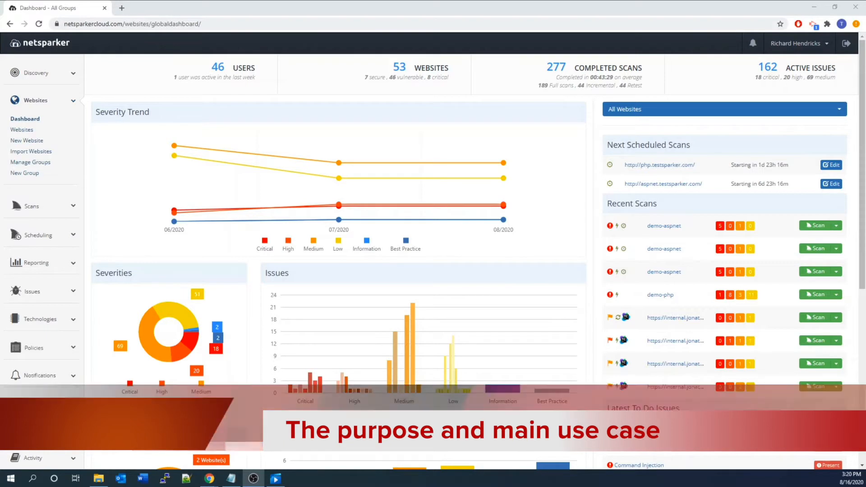
click(36, 72)
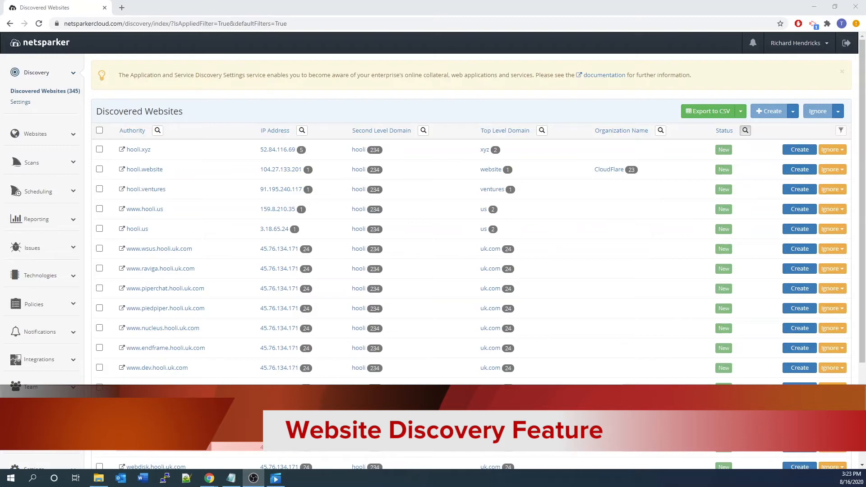
mouse_move(247, 307)
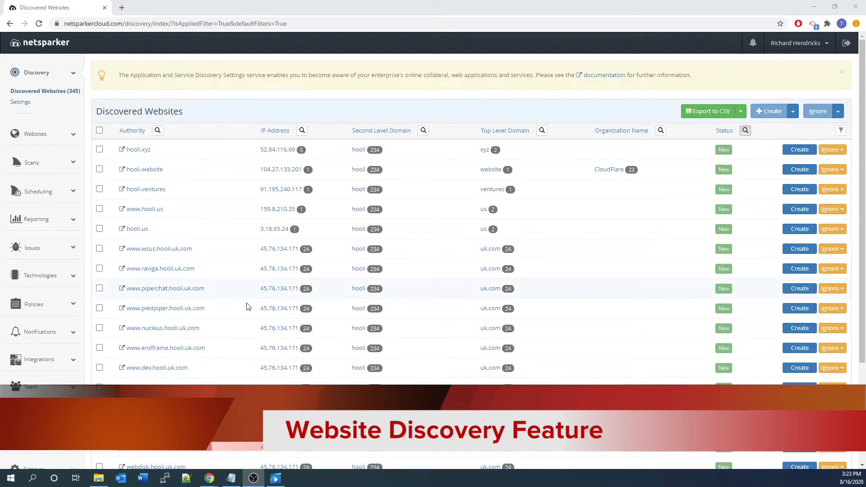
mouse_move(195, 98)
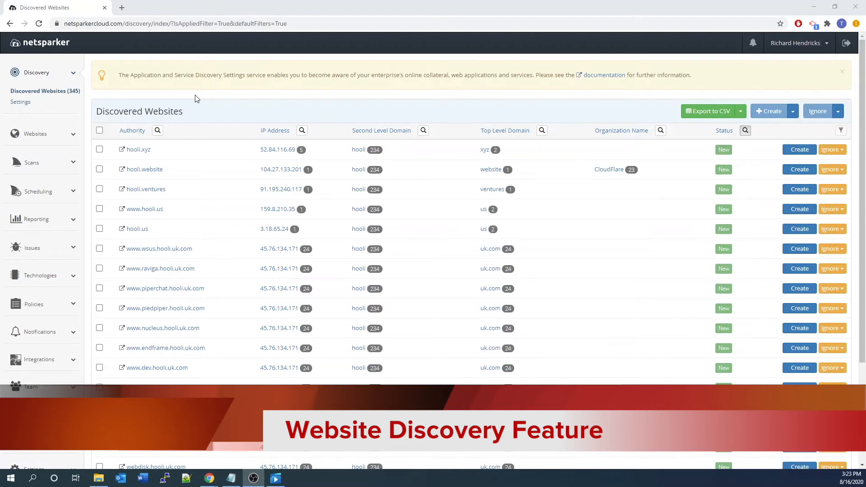
mouse_move(193, 110)
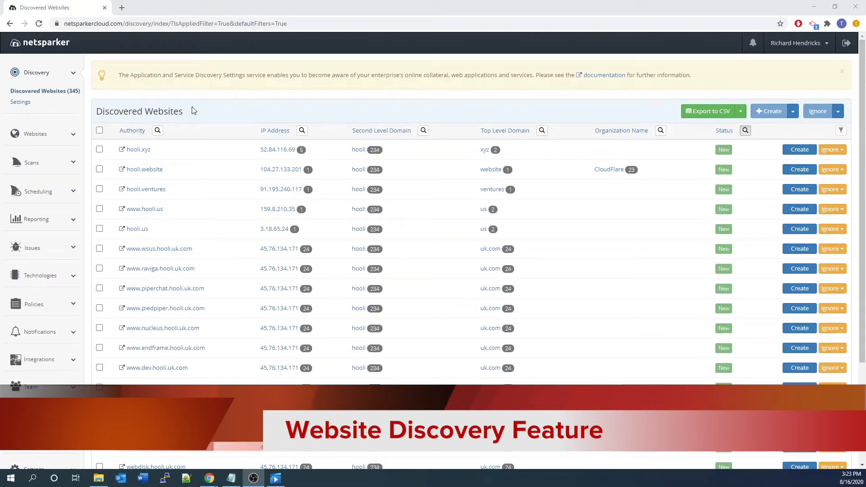
scroll(down, 3)
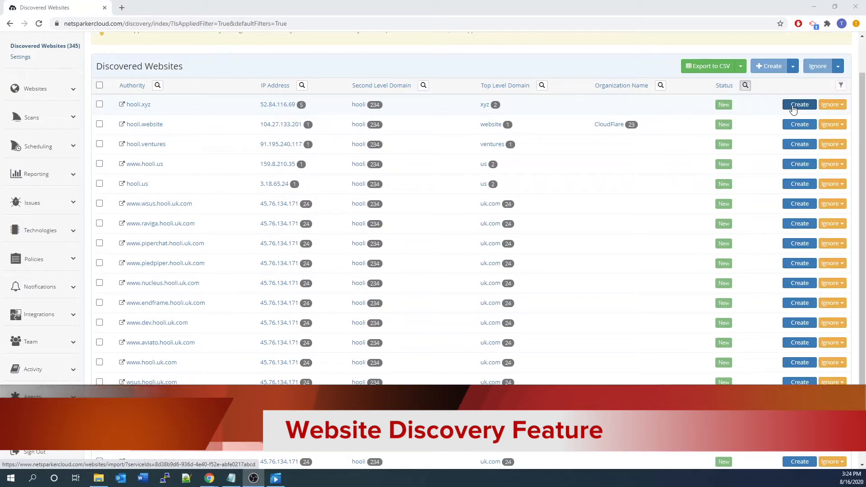
scroll(down, 3)
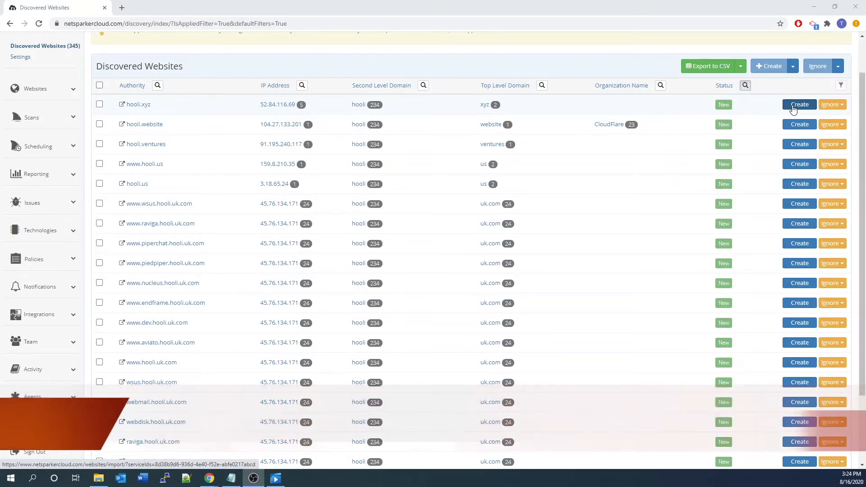
click(21, 57)
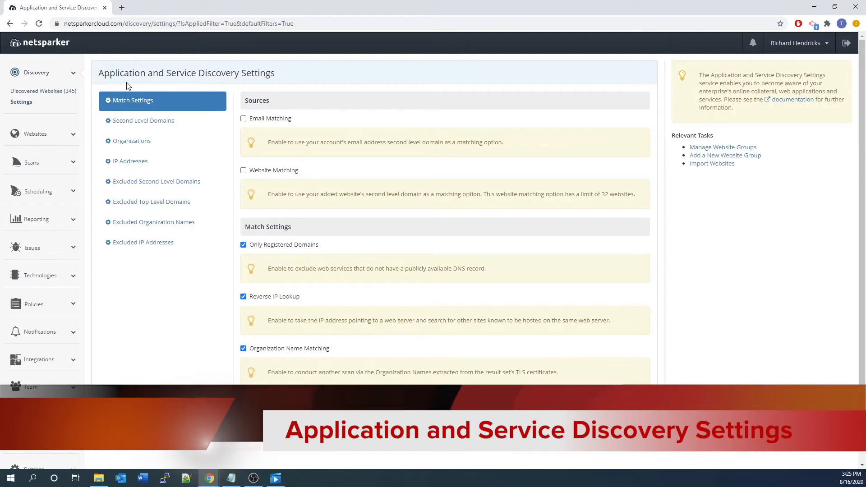
mouse_move(122, 60)
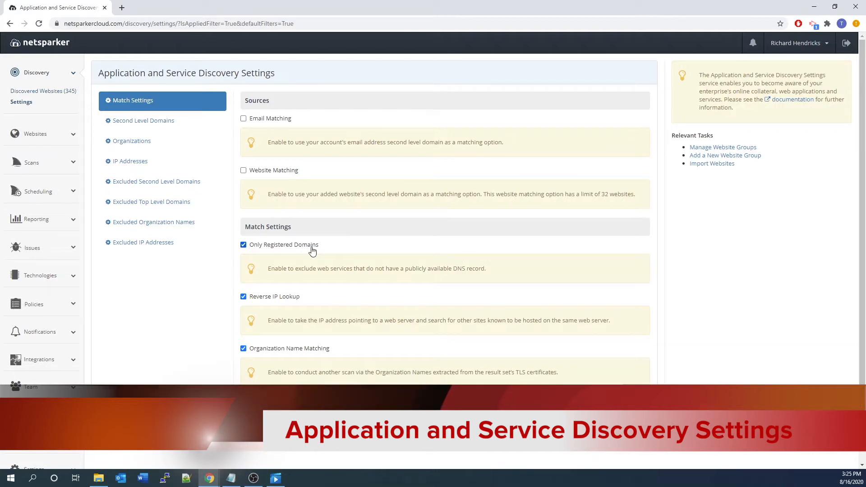
mouse_move(308, 276)
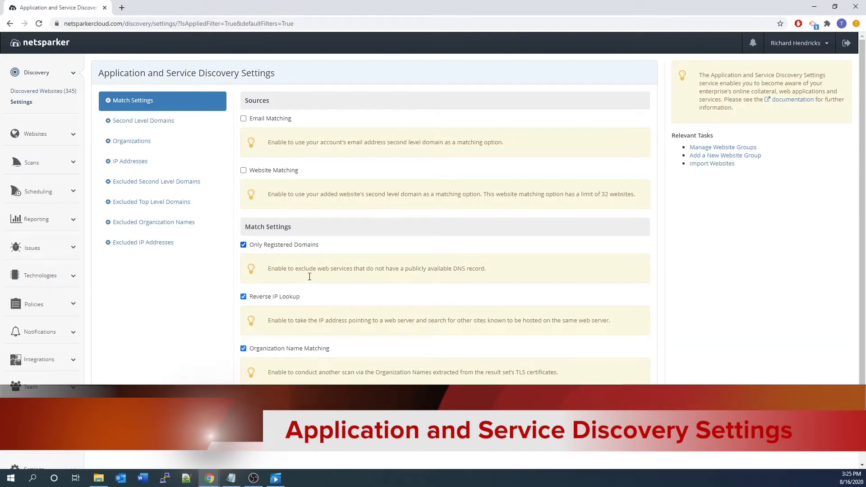
mouse_move(304, 296)
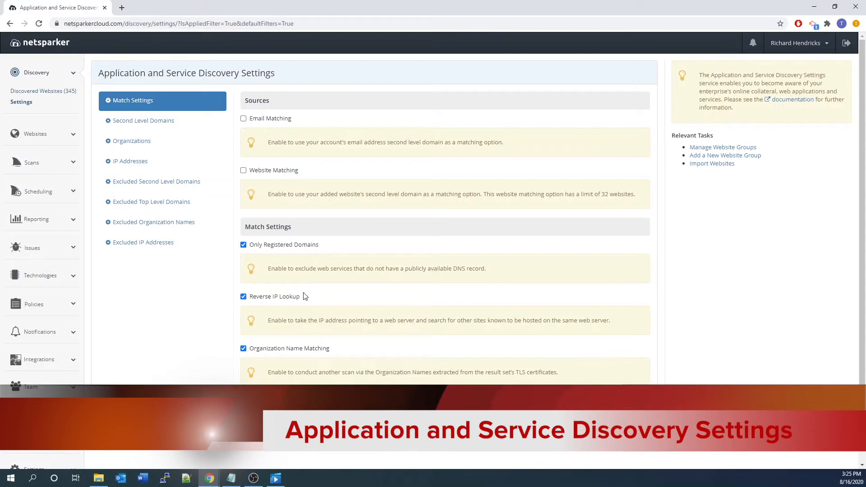
mouse_move(298, 297)
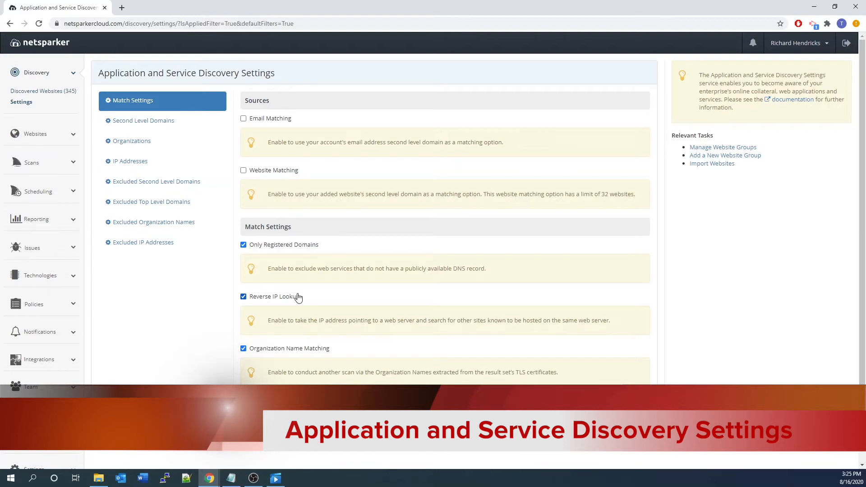
mouse_move(157, 181)
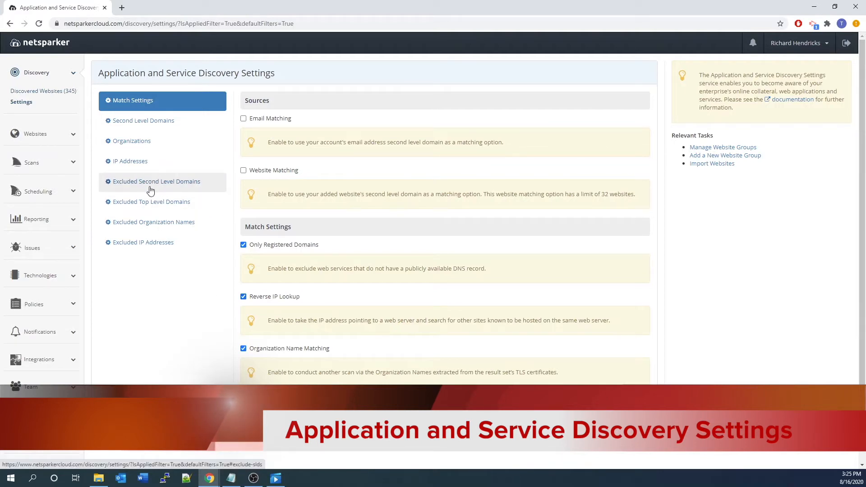
Review the Excluded Top Level Domains, then the Excluded Organization Names listing Netsparker Ltd.
click(152, 202)
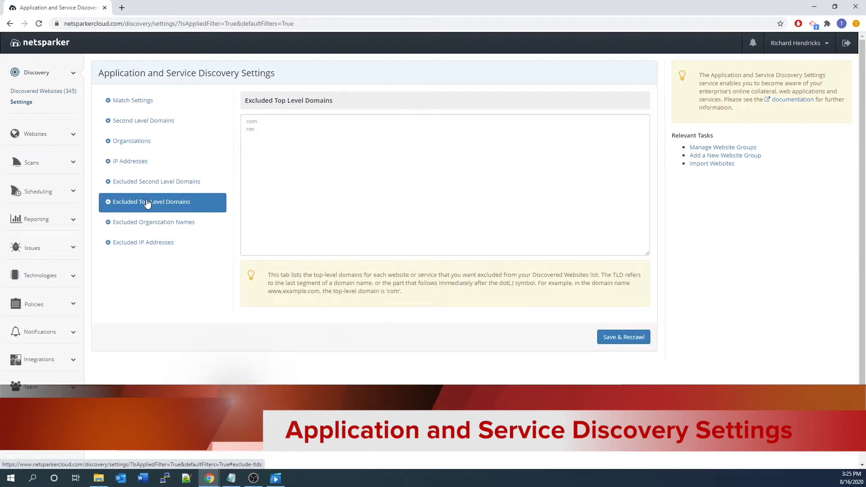
mouse_move(182, 181)
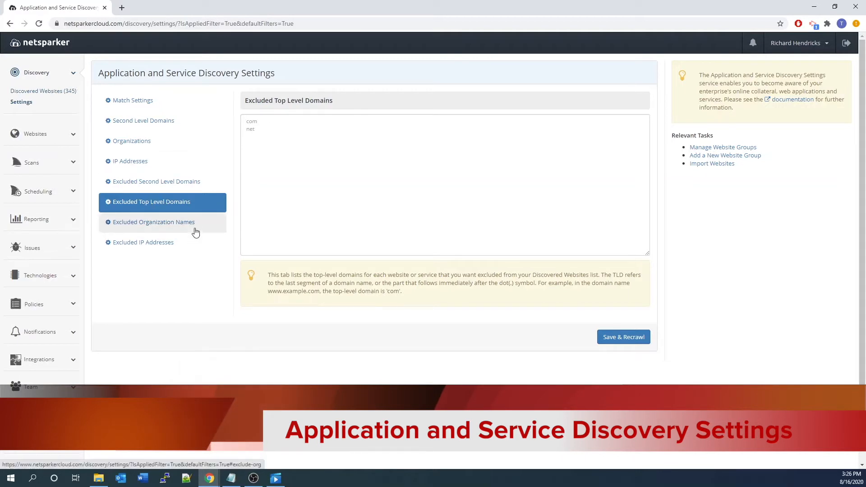
click(154, 222)
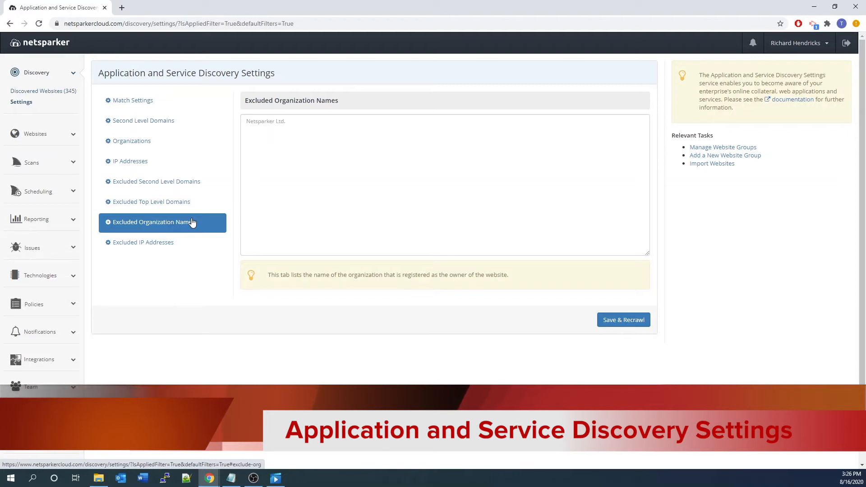
mouse_move(123, 147)
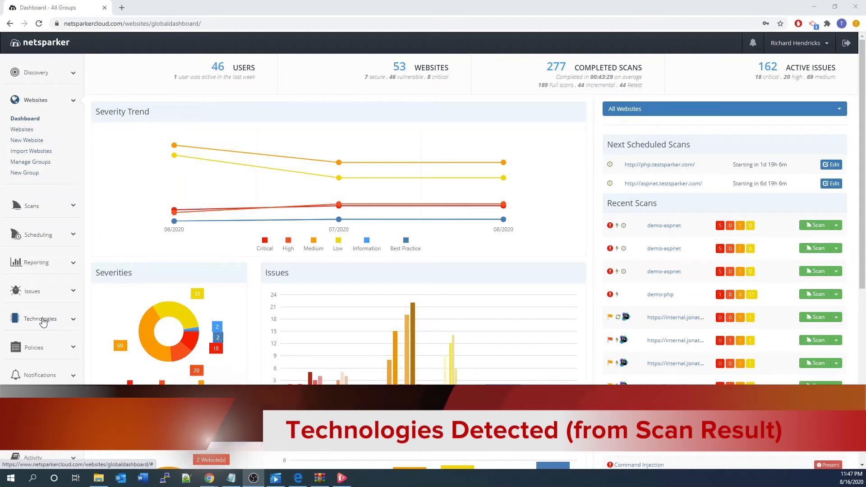
Expand Technologies in the sidebar and go to its Dashboard page.
click(40, 319)
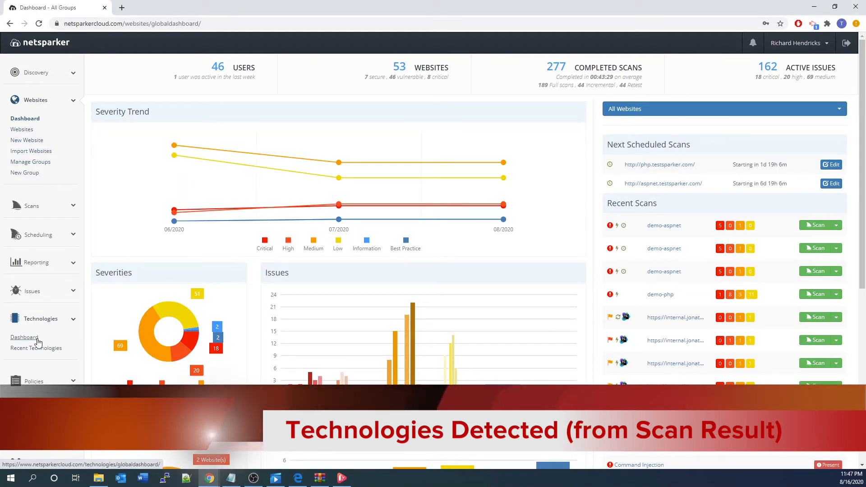
click(36, 348)
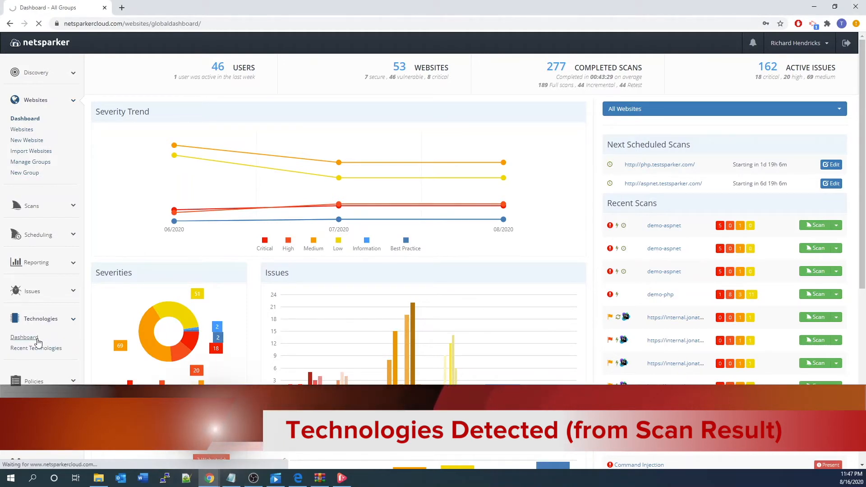
click(24, 337)
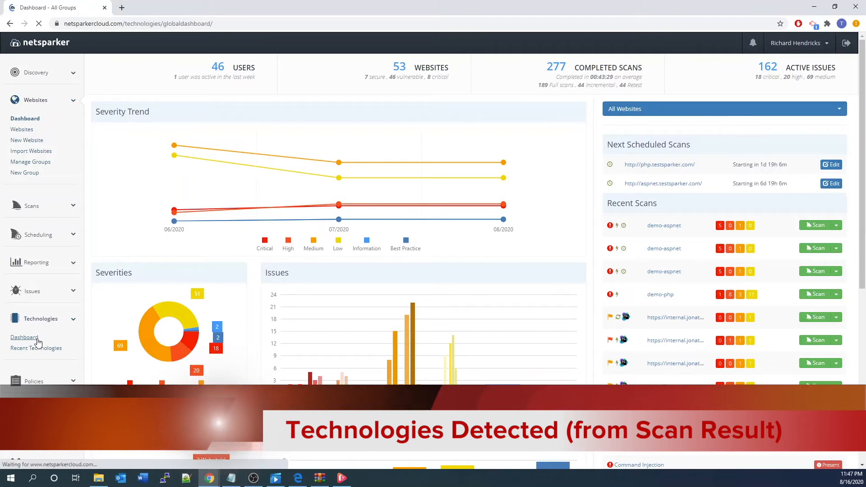
Load the Technologies dashboard with its most-identified technologies treemap.
click(25, 337)
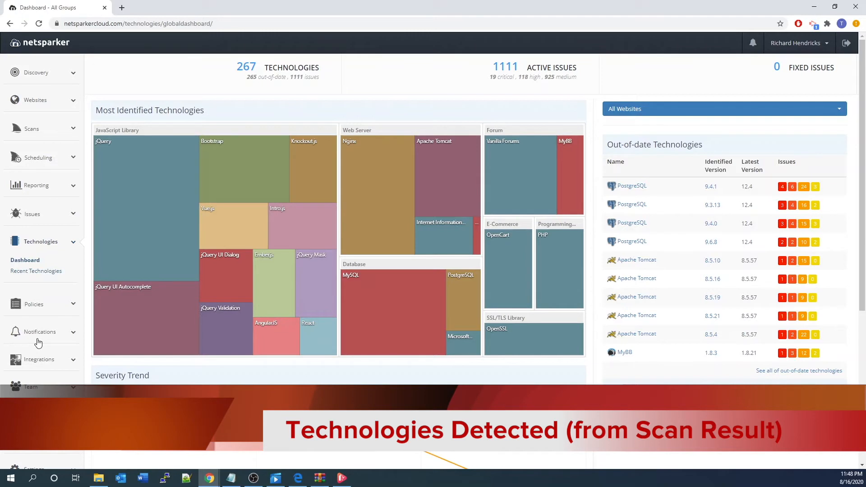
mouse_move(146, 185)
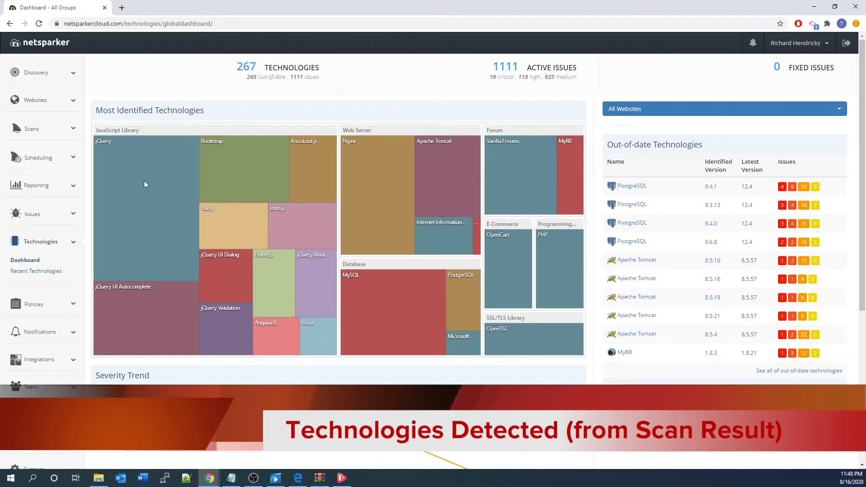
mouse_move(121, 161)
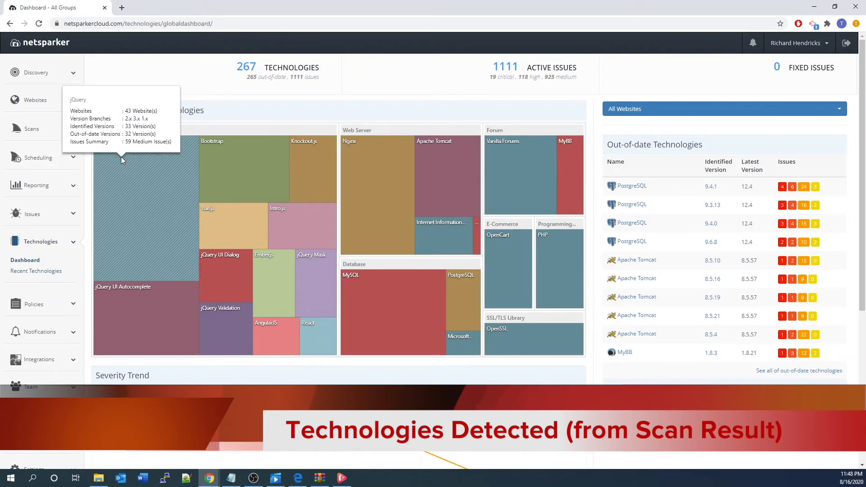
mouse_move(150, 189)
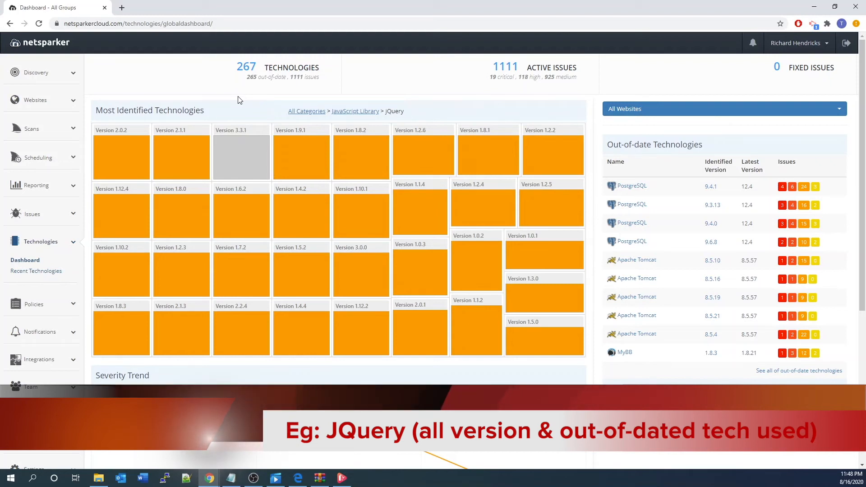
mouse_move(97, 71)
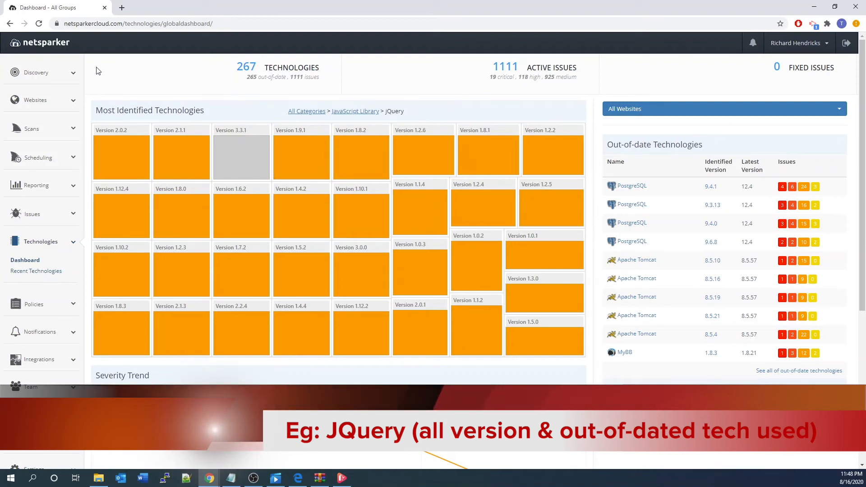
mouse_move(552, 207)
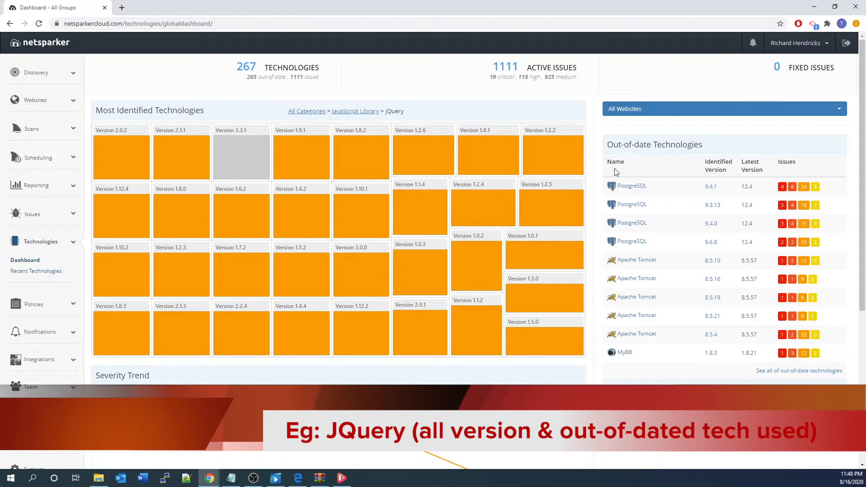
Expand Notifications in the sidebar to list the notification management pages.
click(40, 331)
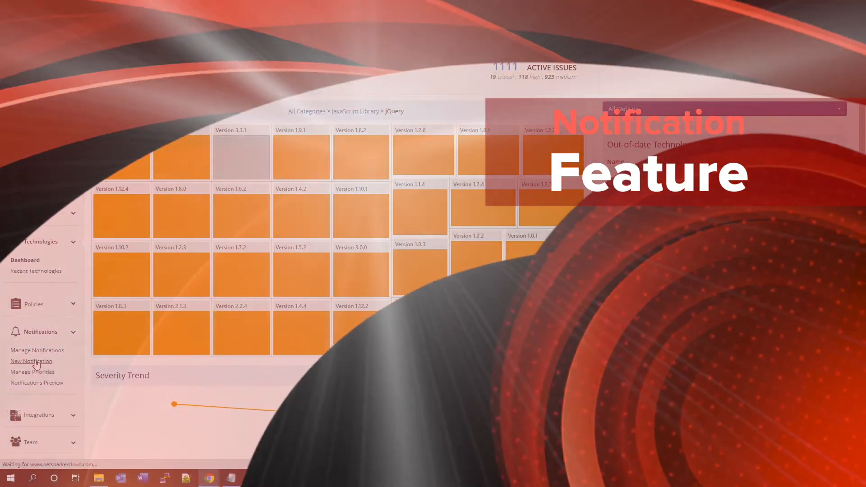
Start a new notification with its Event set to Out-of-date Technology.
click(31, 361)
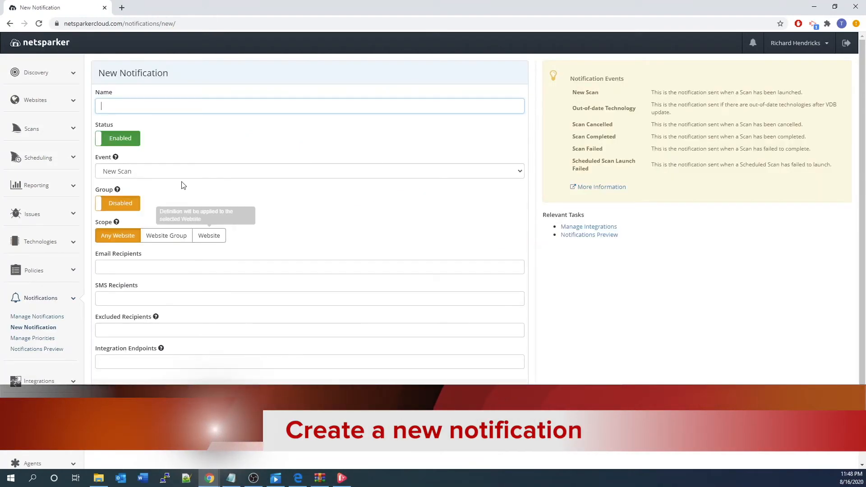
click(309, 170)
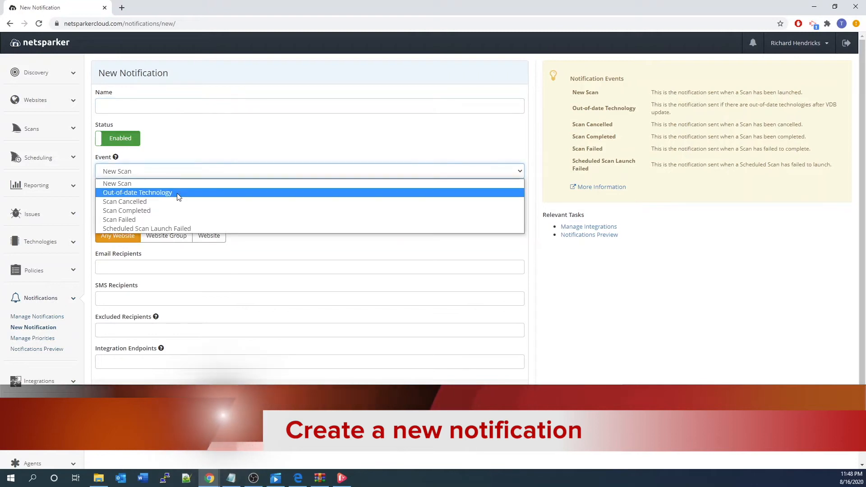
click(138, 192)
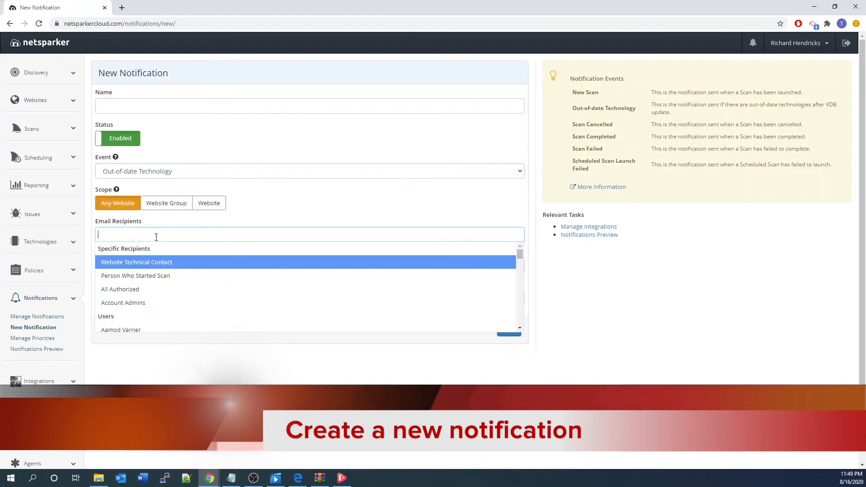
mouse_move(197, 263)
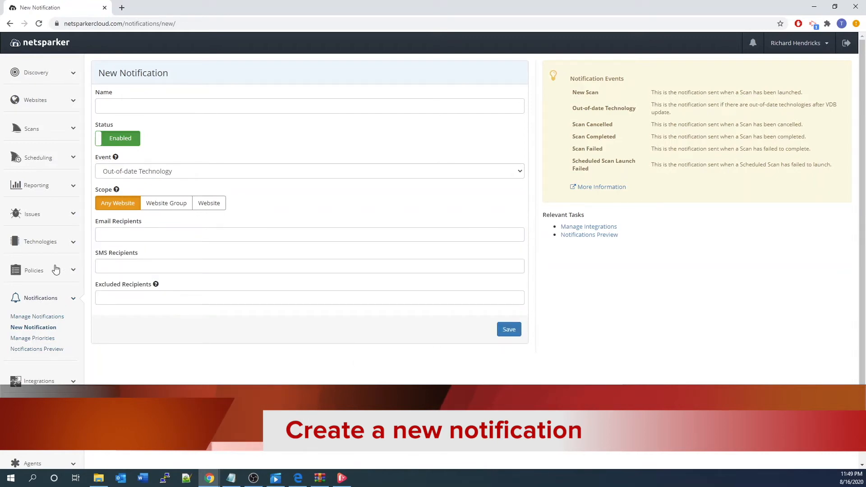
Return to the Technologies dashboard overview.
click(39, 241)
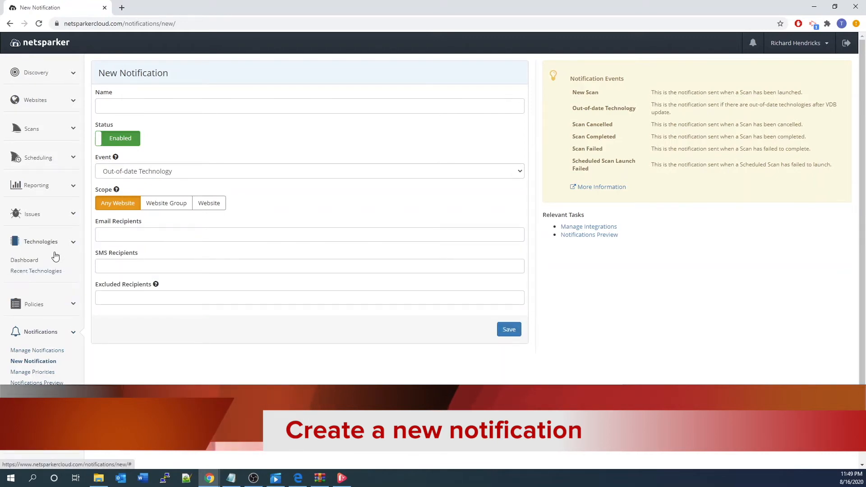
mouse_move(25, 261)
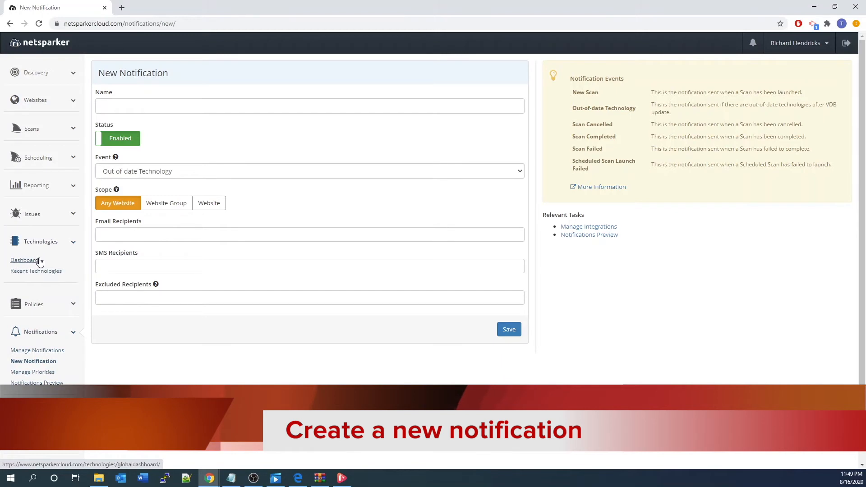
click(24, 260)
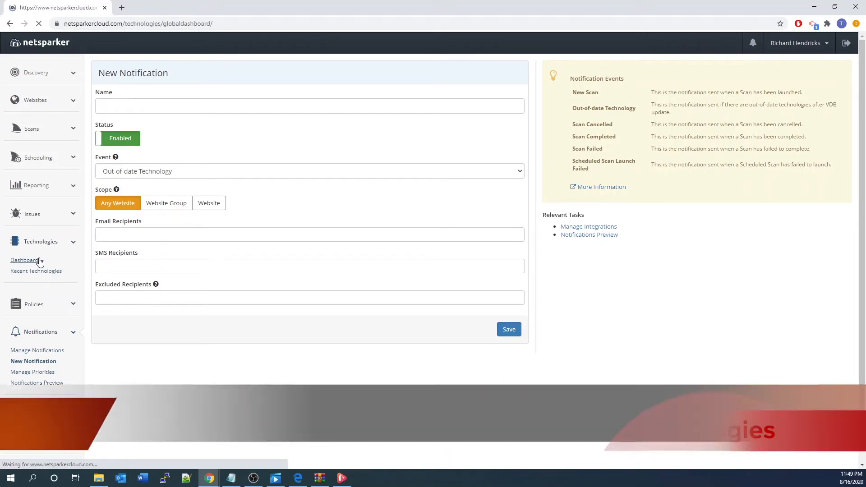
click(24, 261)
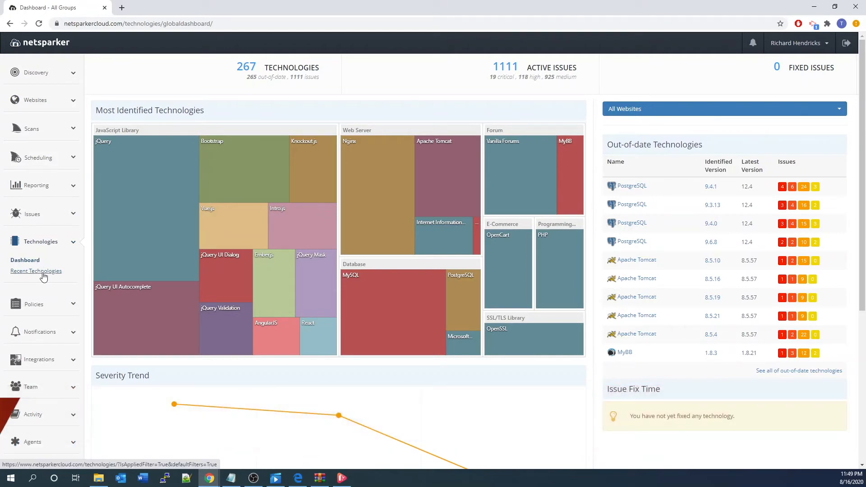
Show the Recent Technologies list with each website's technology, versions, issues and status.
click(35, 271)
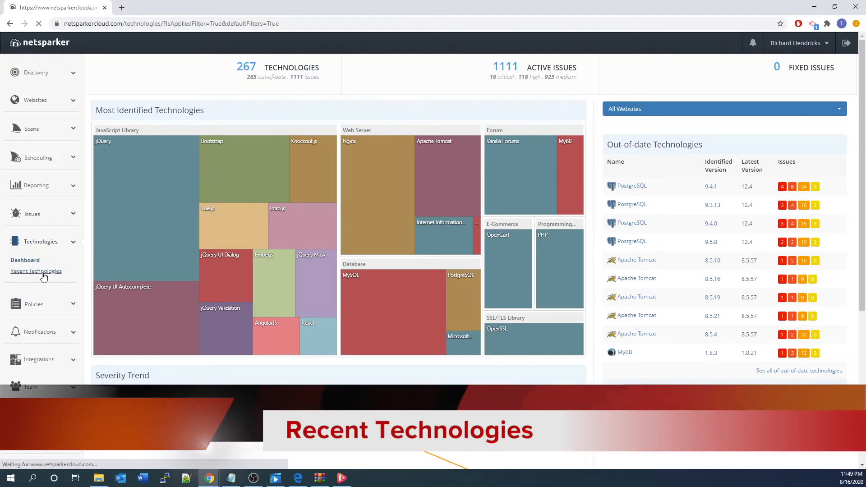
click(35, 271)
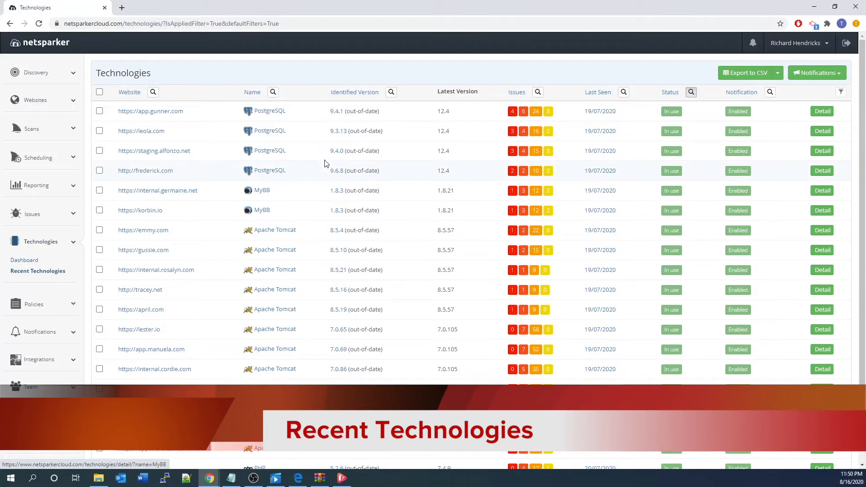
scroll(down, 3)
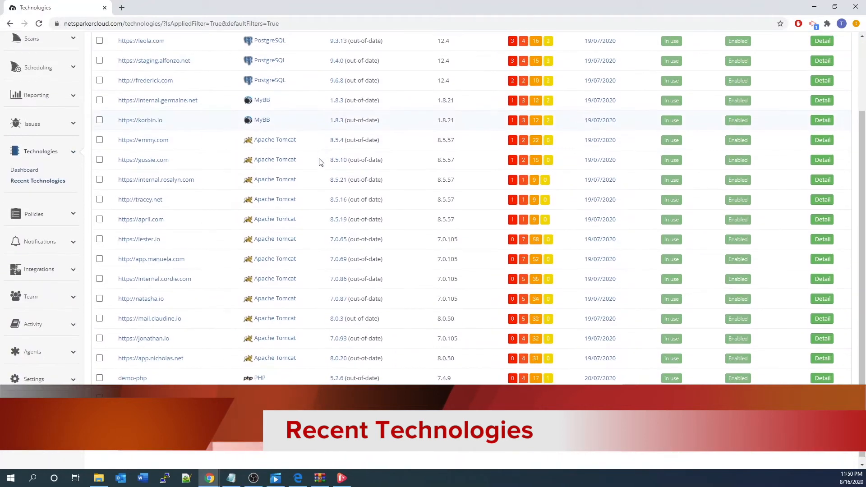
scroll(up, 3)
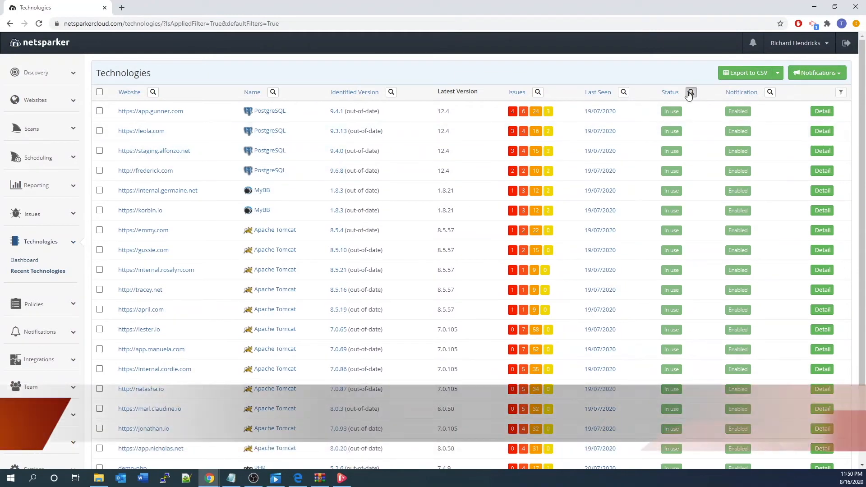
Filter the Recent Technologies list by Status Equal and list the available status values.
click(691, 91)
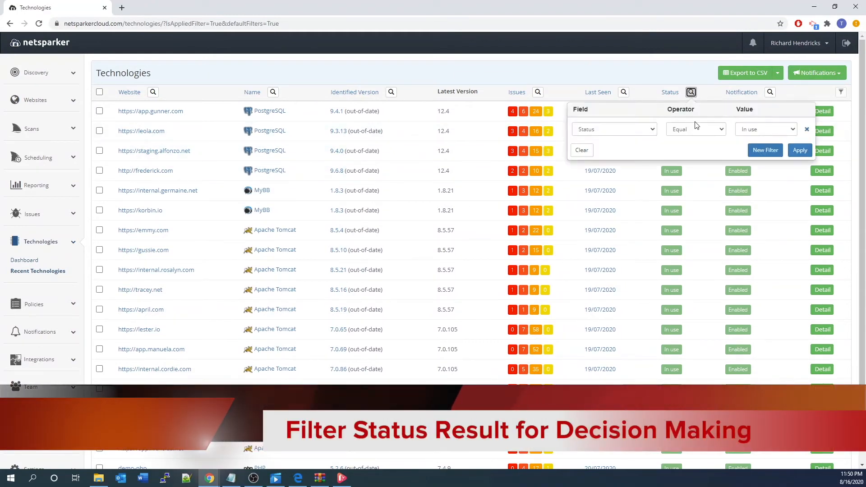
click(766, 129)
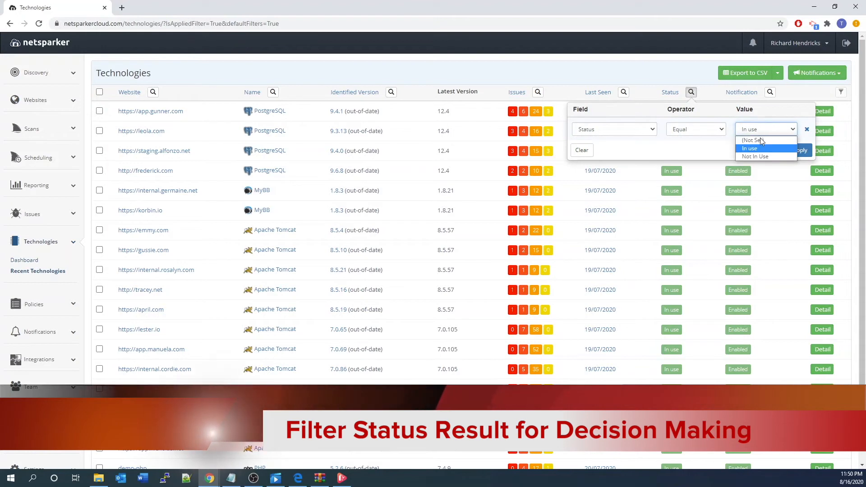
mouse_move(749, 148)
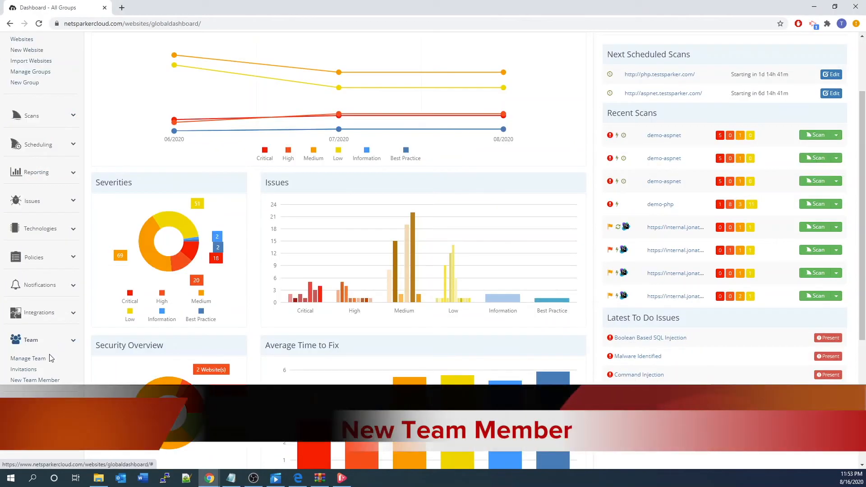
Bring up the blank New Team Member form and review its access type, permissions and website groups.
click(35, 380)
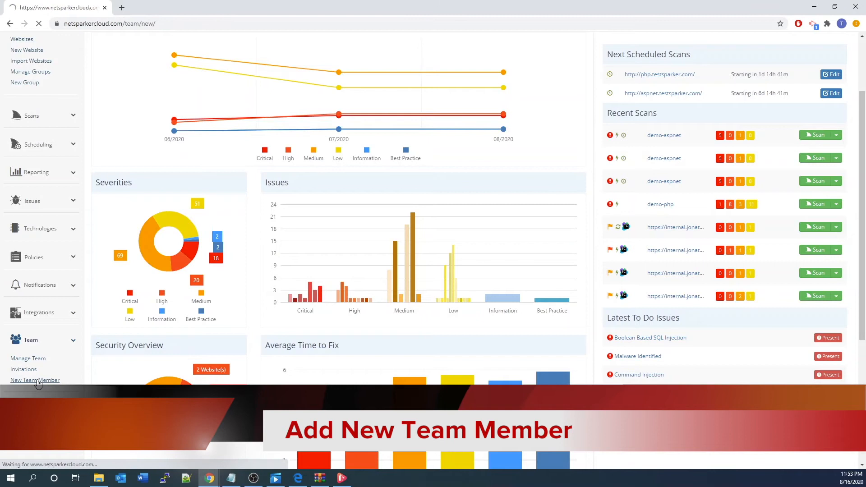
click(34, 380)
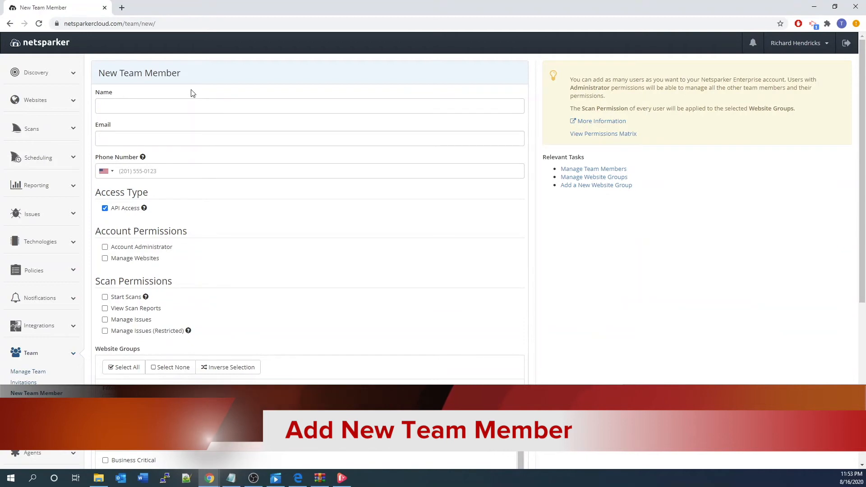
mouse_move(165, 99)
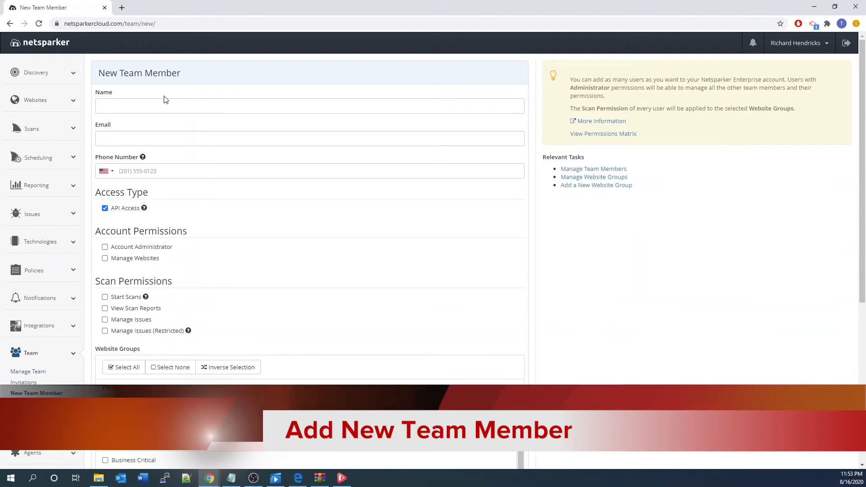
mouse_move(147, 130)
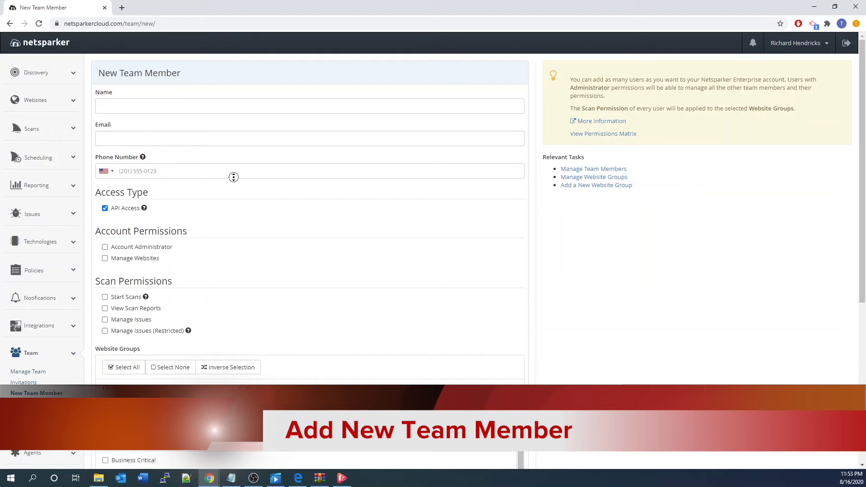
scroll(down, 3)
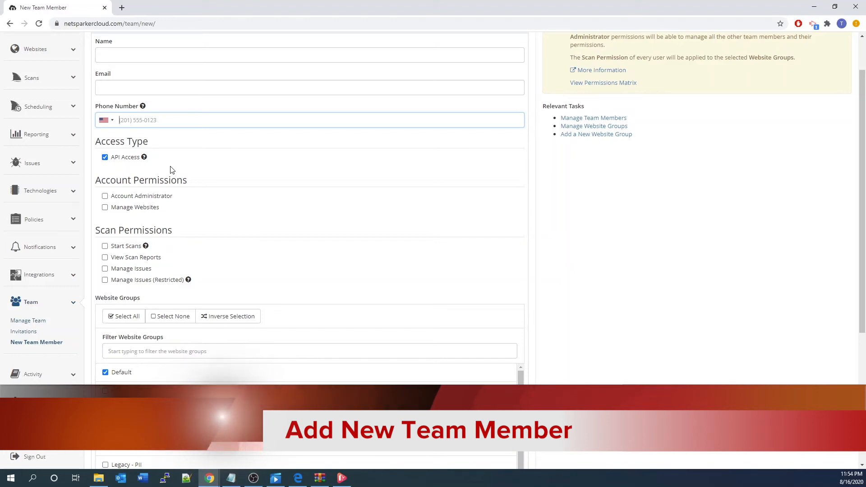
mouse_move(158, 160)
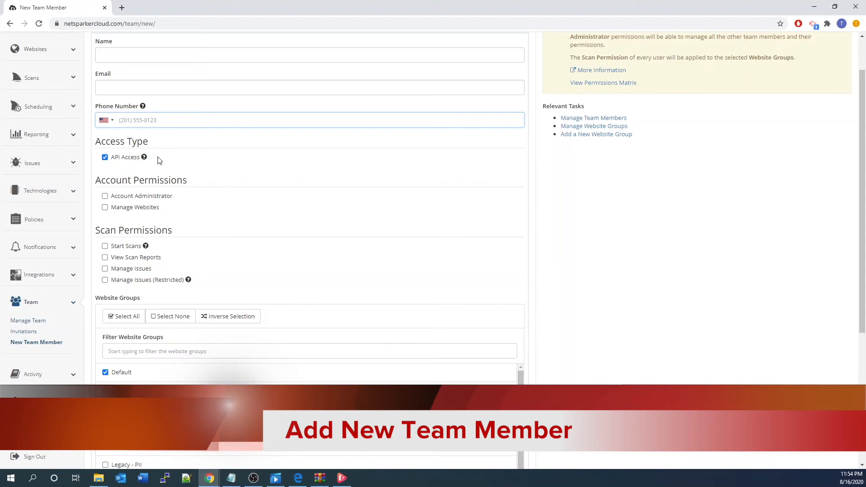
scroll(up, 3)
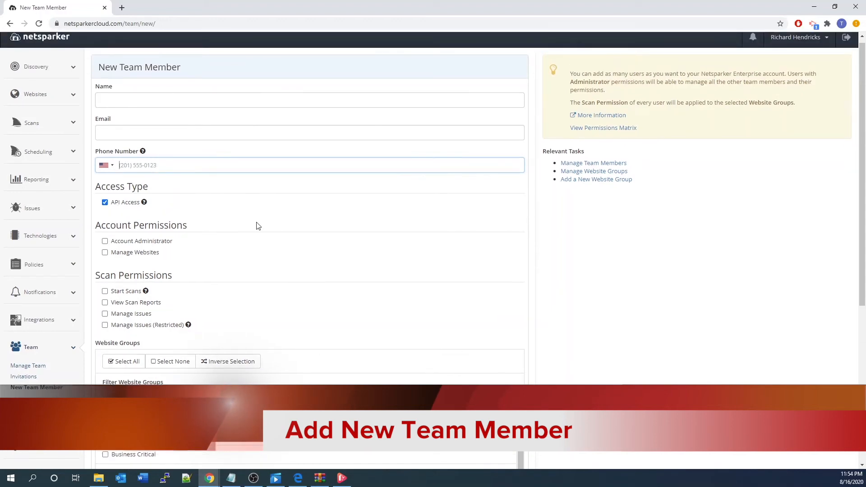
scroll(down, 3)
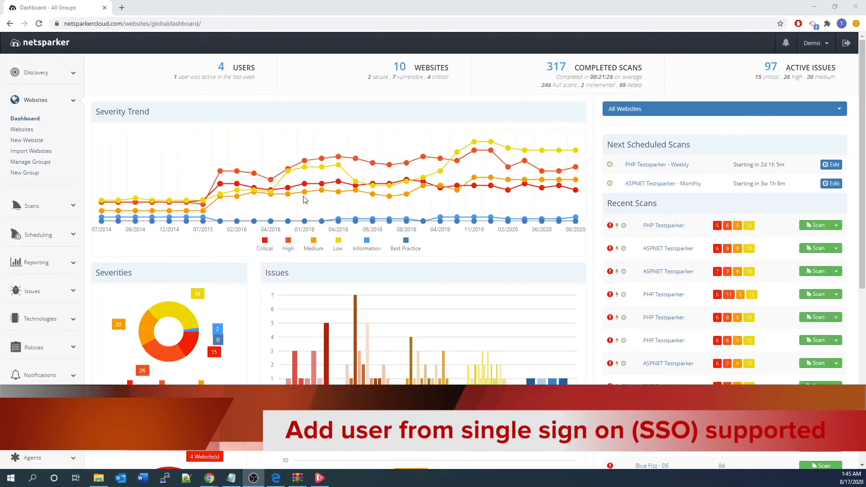
mouse_move(246, 154)
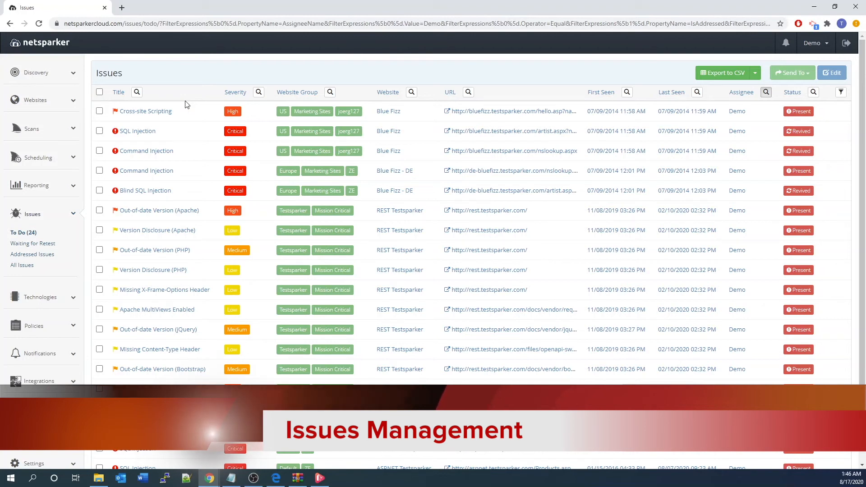
mouse_move(136, 131)
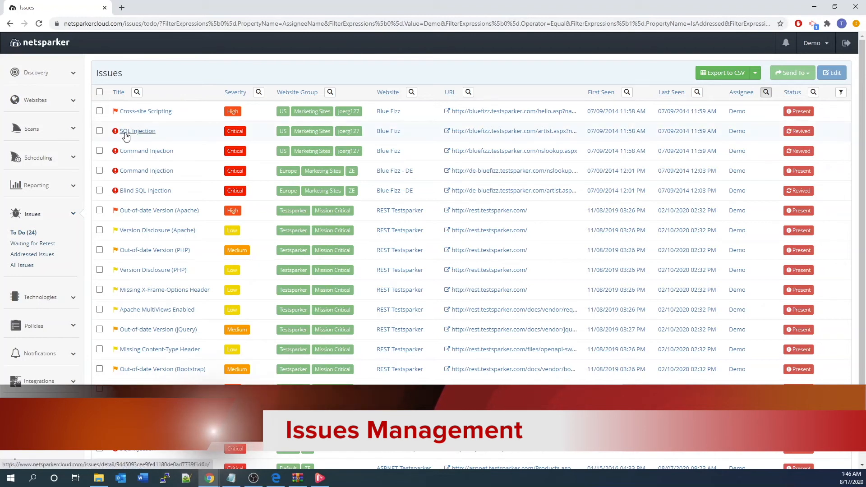
Open the Blue Fizz SQL Injection issue and expand its Revived state, extracted data and vulnerability details.
click(138, 131)
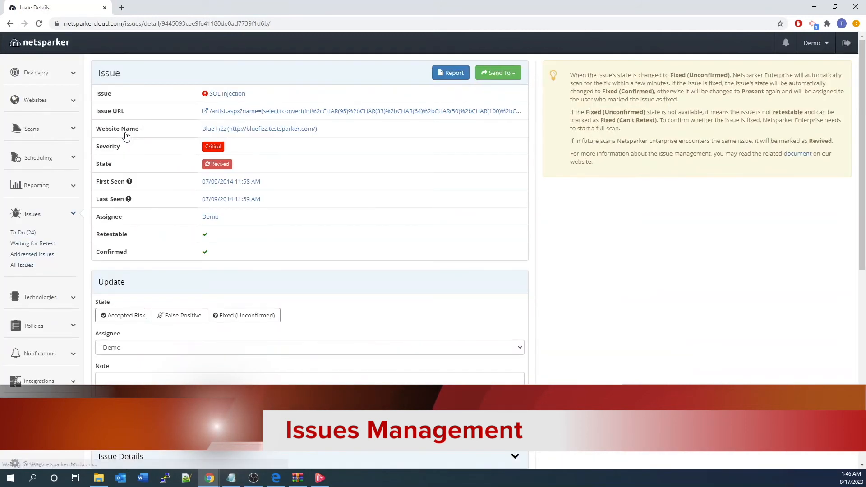
mouse_move(217, 165)
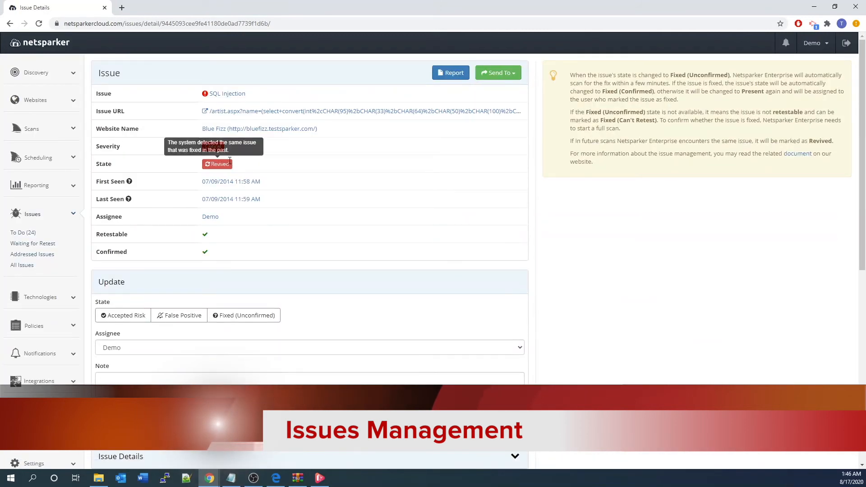
scroll(down, 3)
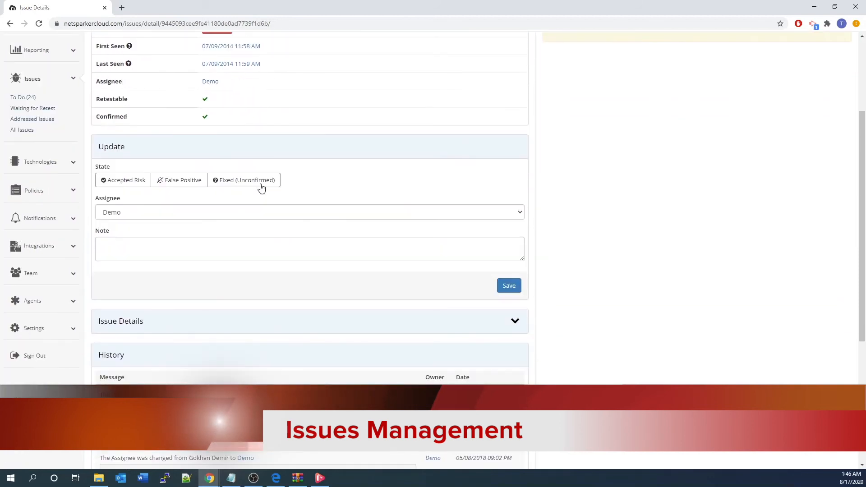
mouse_move(237, 334)
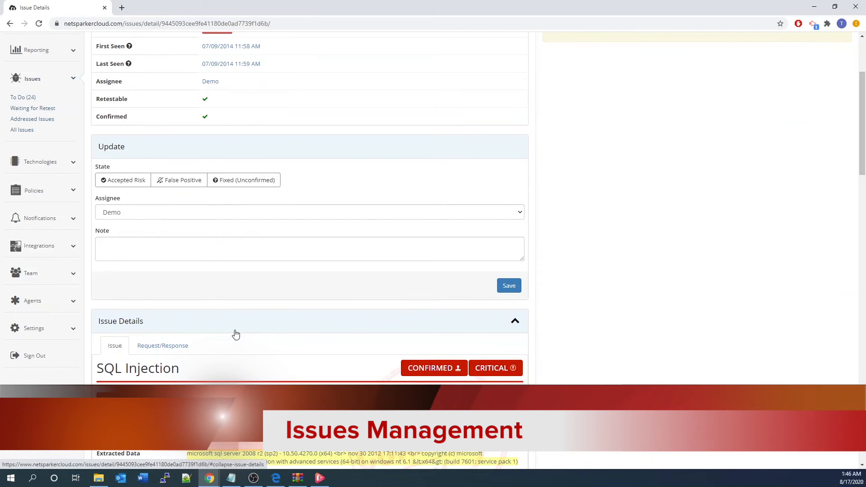
scroll(down, 3)
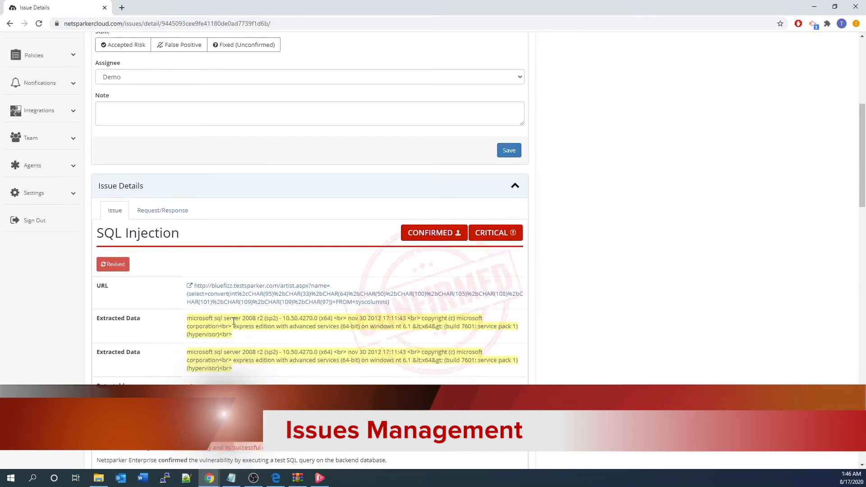
mouse_move(241, 226)
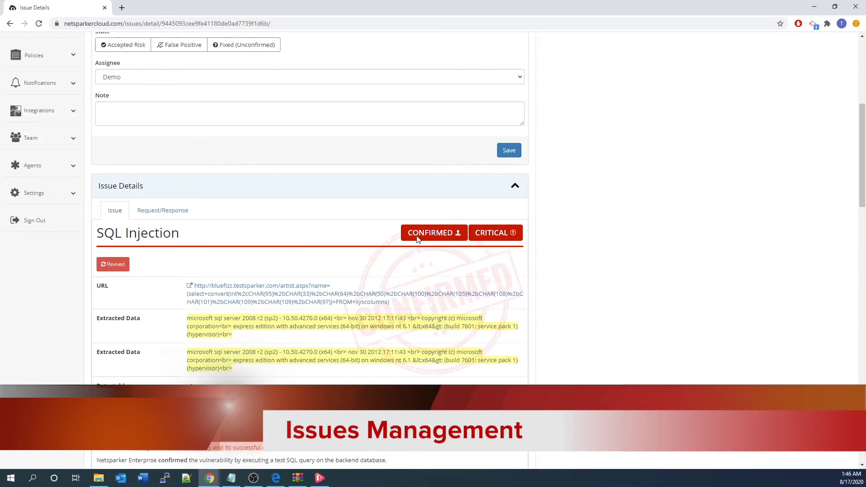
scroll(down, 3)
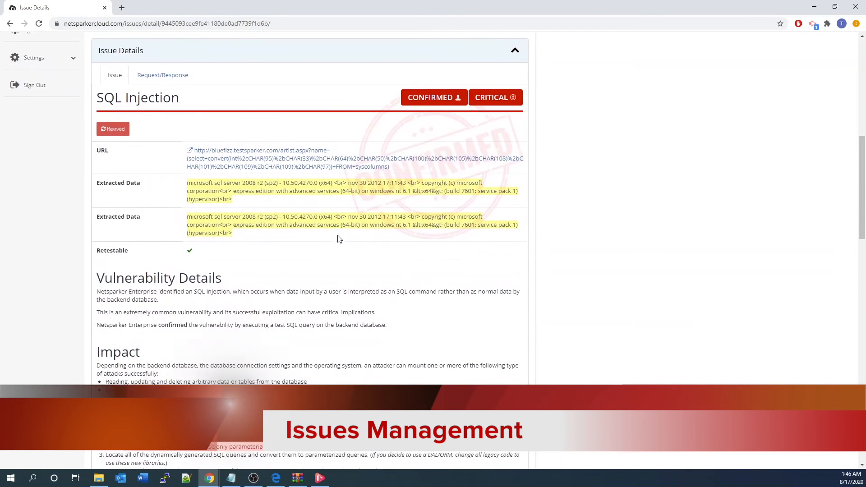
scroll(down, 3)
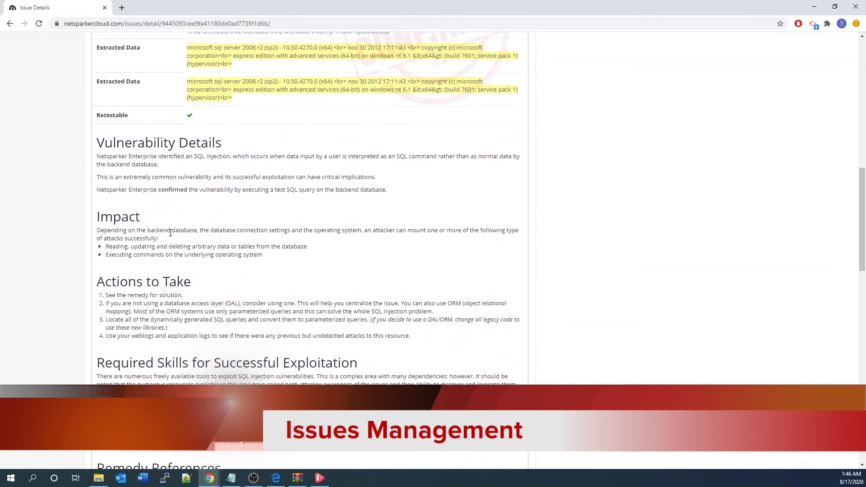
mouse_move(172, 242)
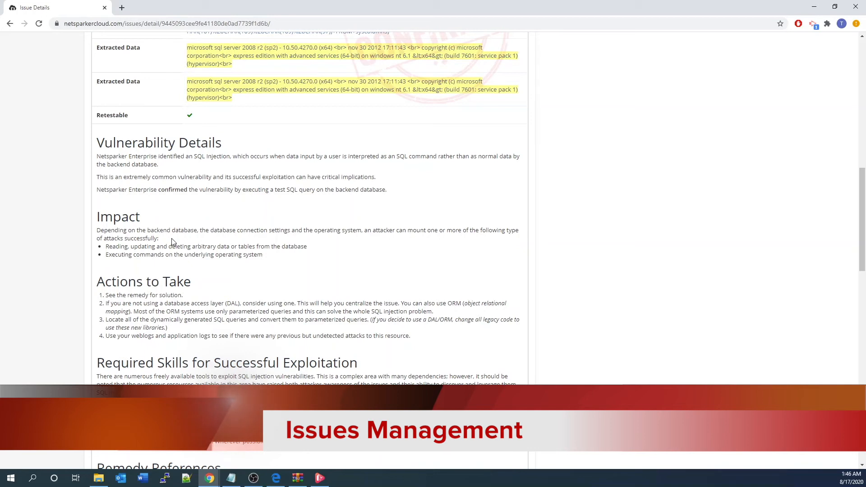
scroll(down, 3)
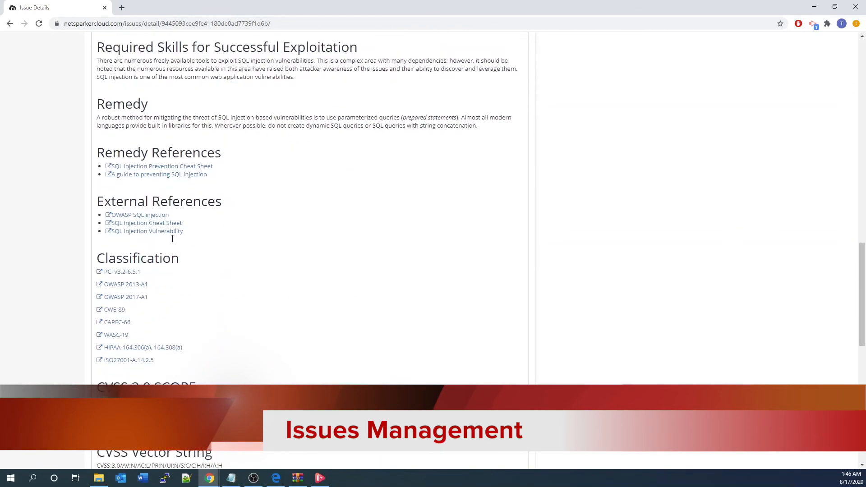
scroll(down, 3)
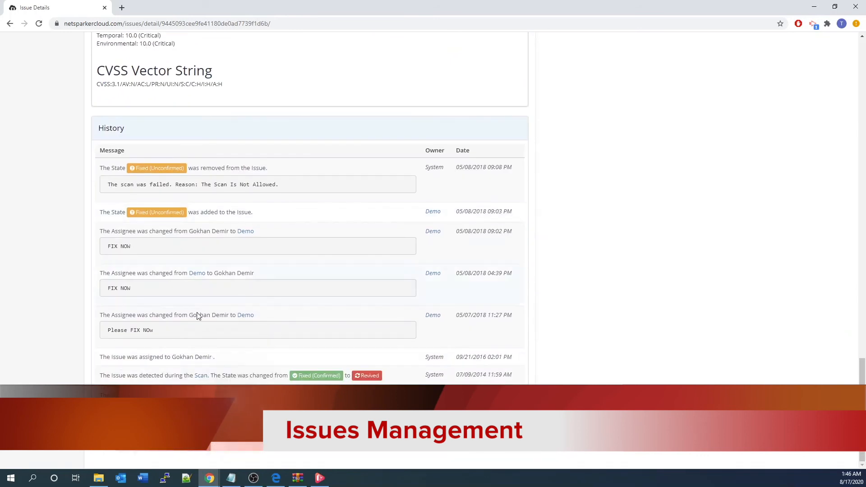
mouse_move(197, 316)
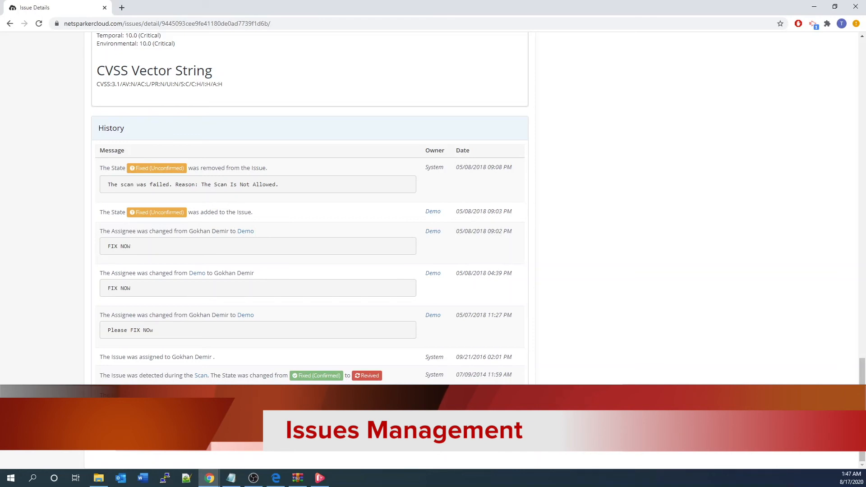
scroll(up, 3)
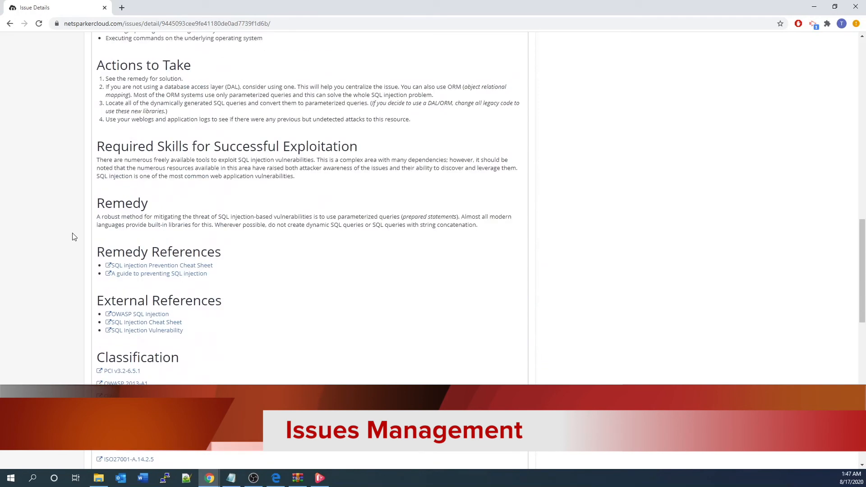
Scroll back up past the issue's Update section toward the top of the page.
scroll(up, 3)
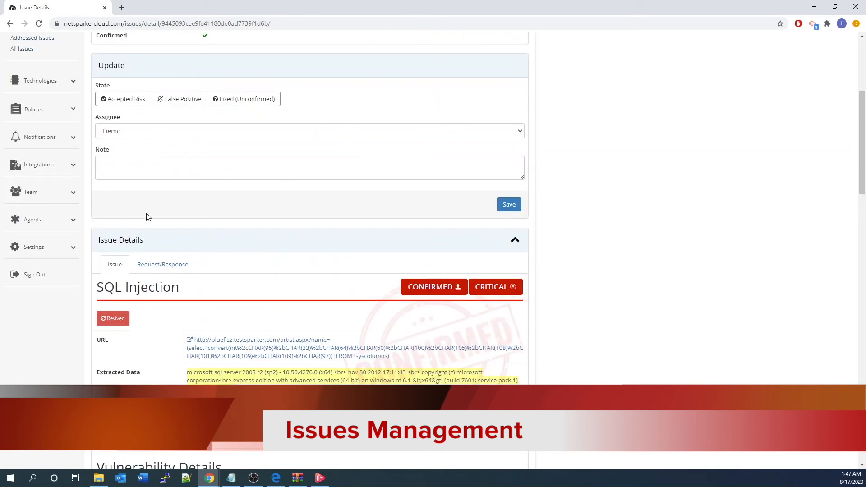
scroll(up, 3)
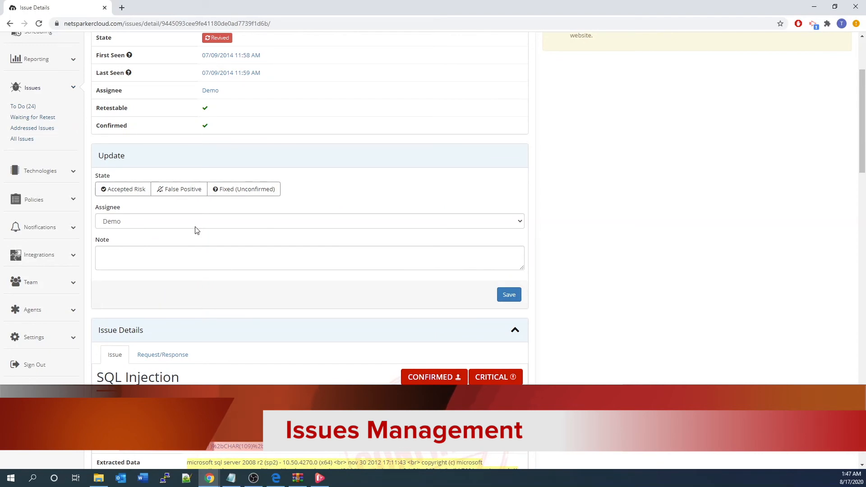
mouse_move(244, 189)
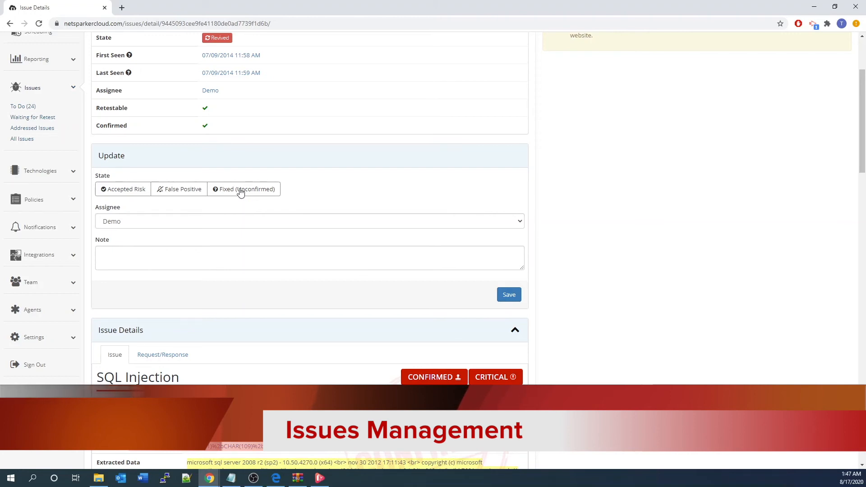
scroll(up, 3)
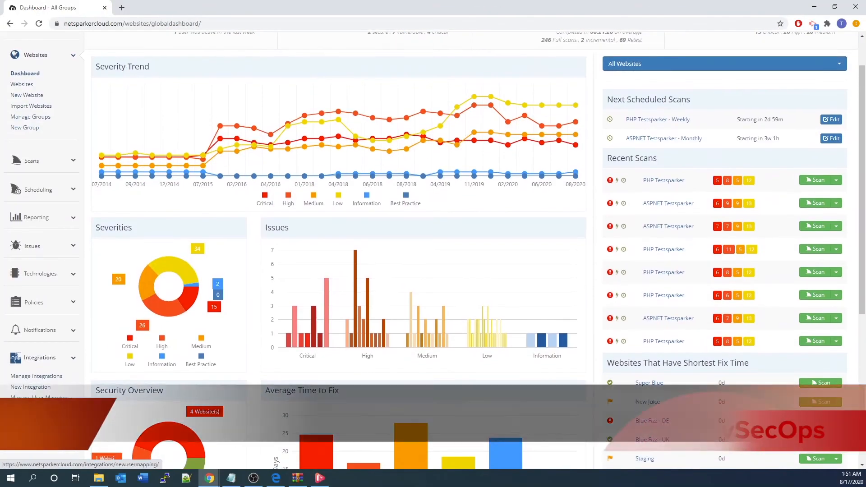
Browse the New Integration catalog of issue tracking, project management, CI and communication tools.
click(30, 387)
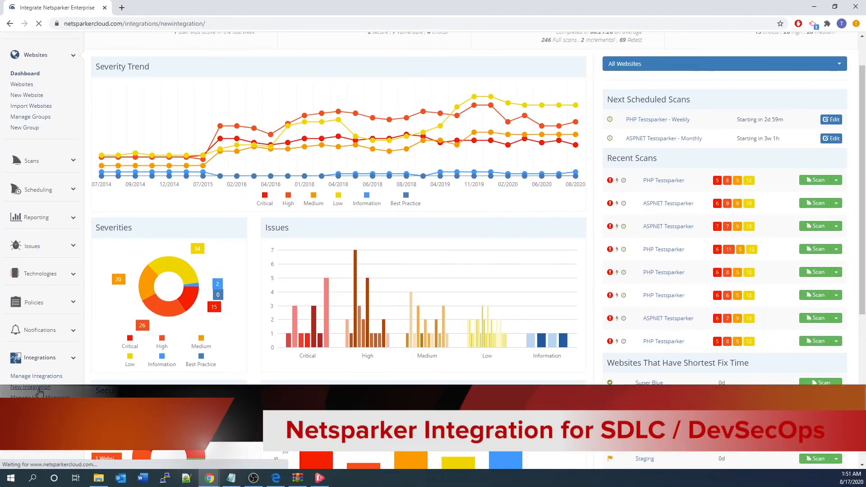
click(30, 387)
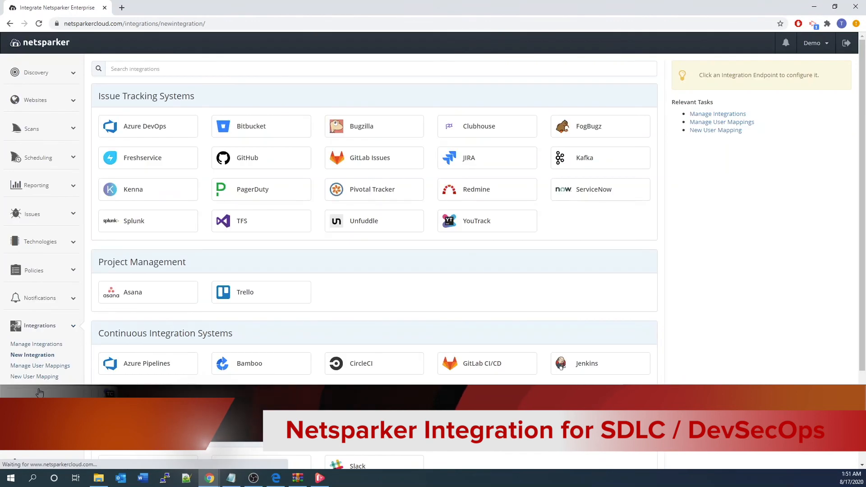
mouse_move(170, 106)
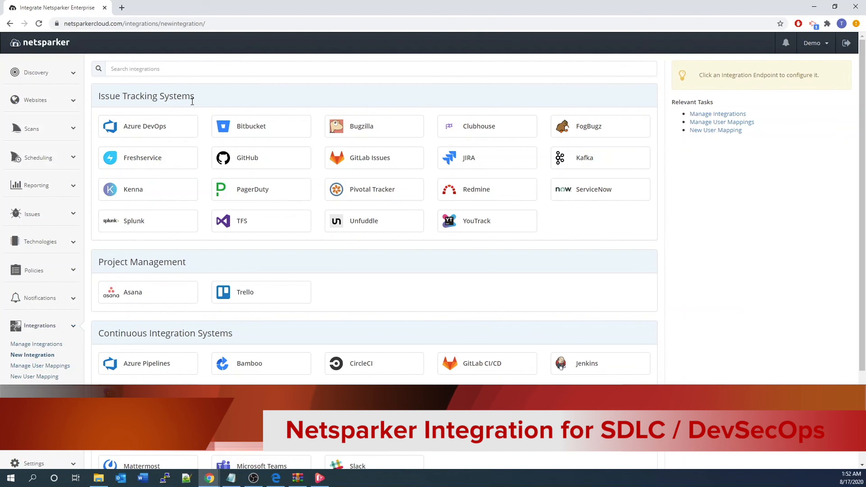
mouse_move(739, 317)
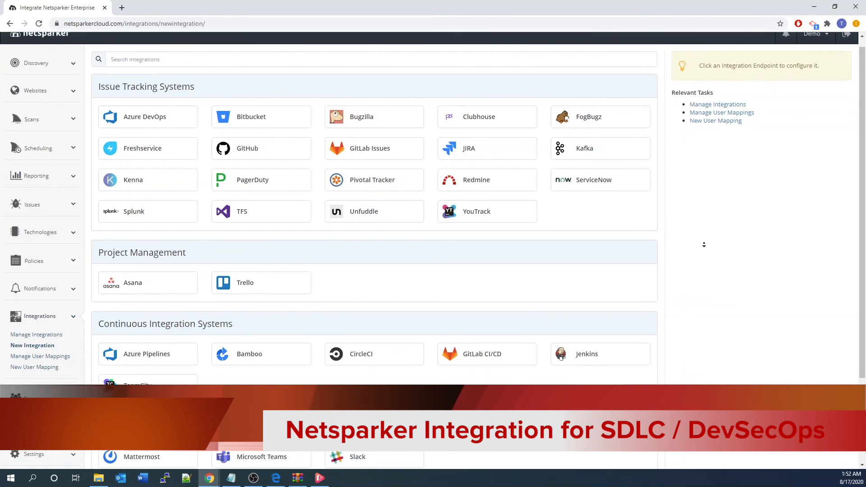
scroll(down, 3)
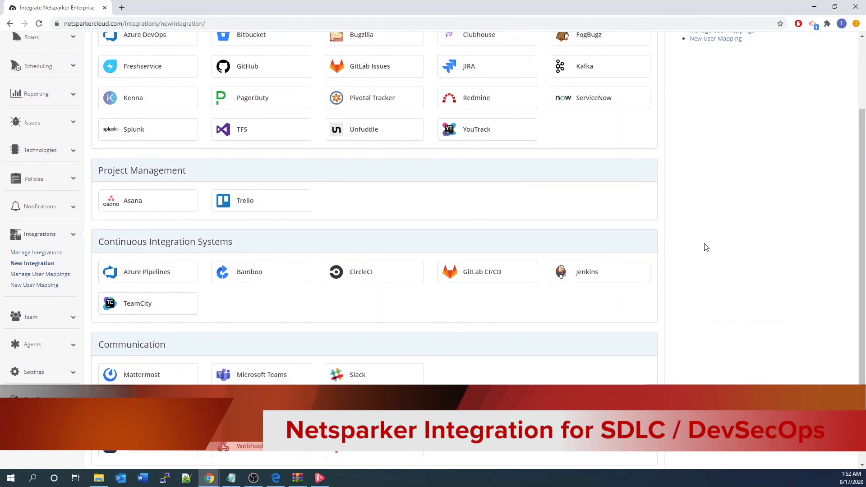
scroll(down, 3)
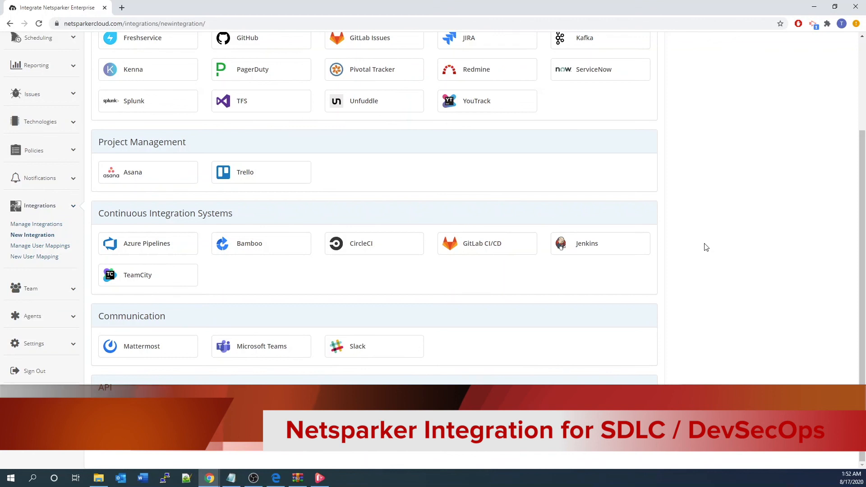